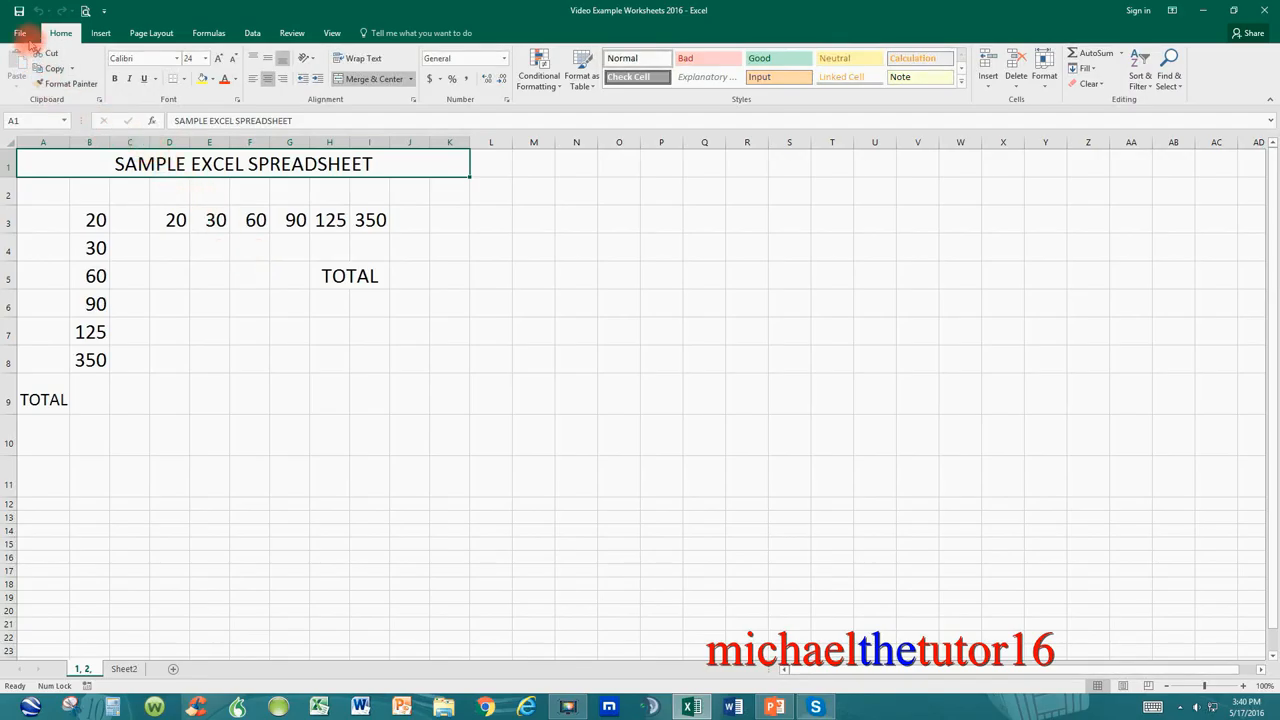
- Show the workbook's Info page with its properties and protection options
left_click(20, 32)
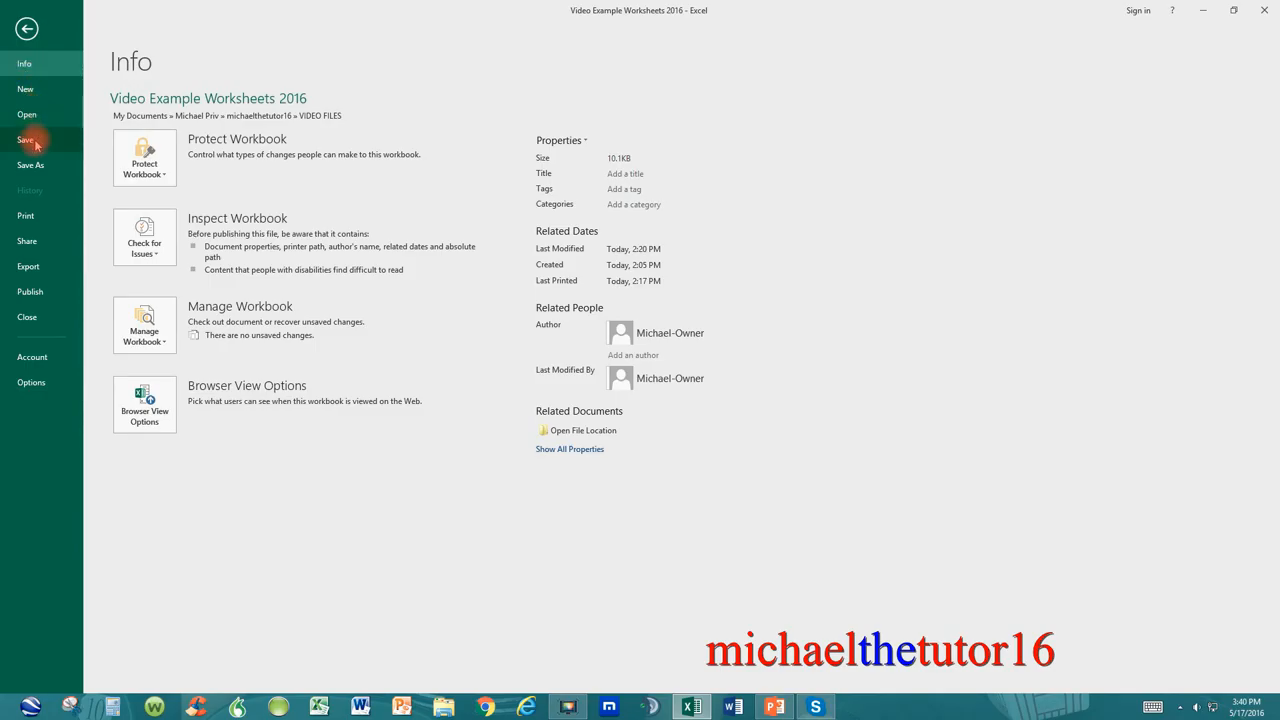
mouse_move(38, 200)
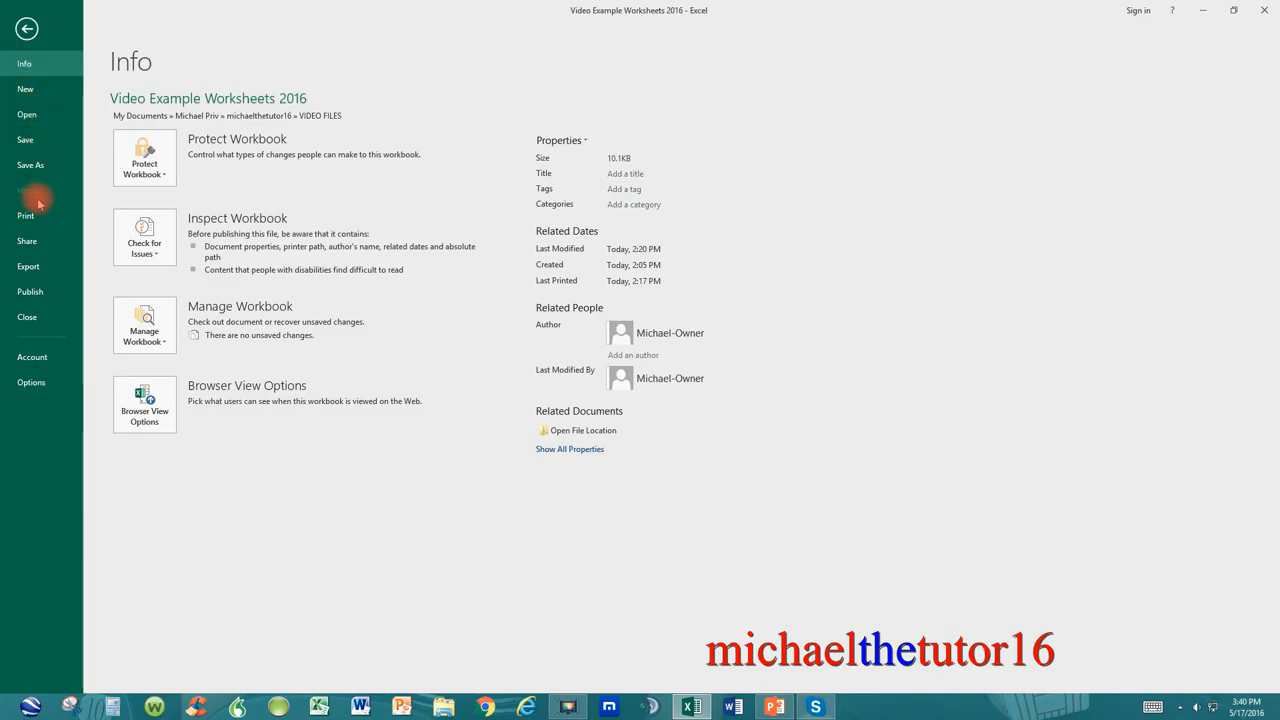
mouse_move(28, 240)
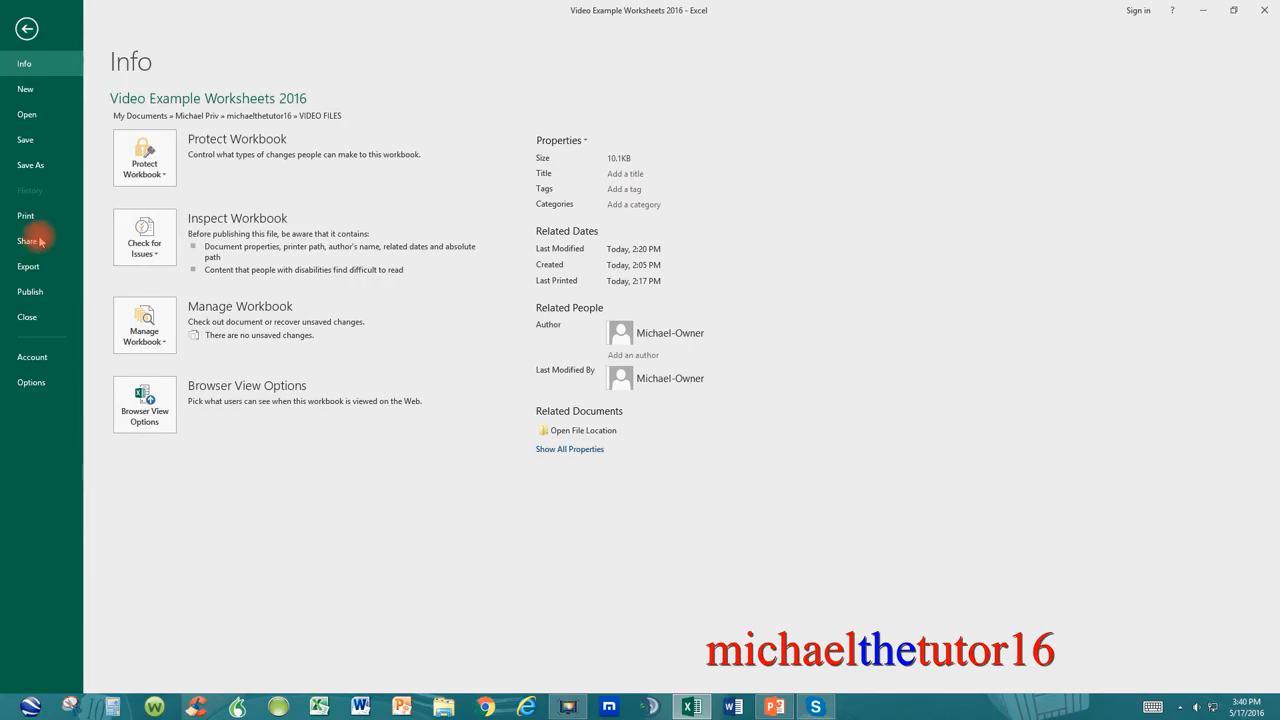
mouse_move(24, 140)
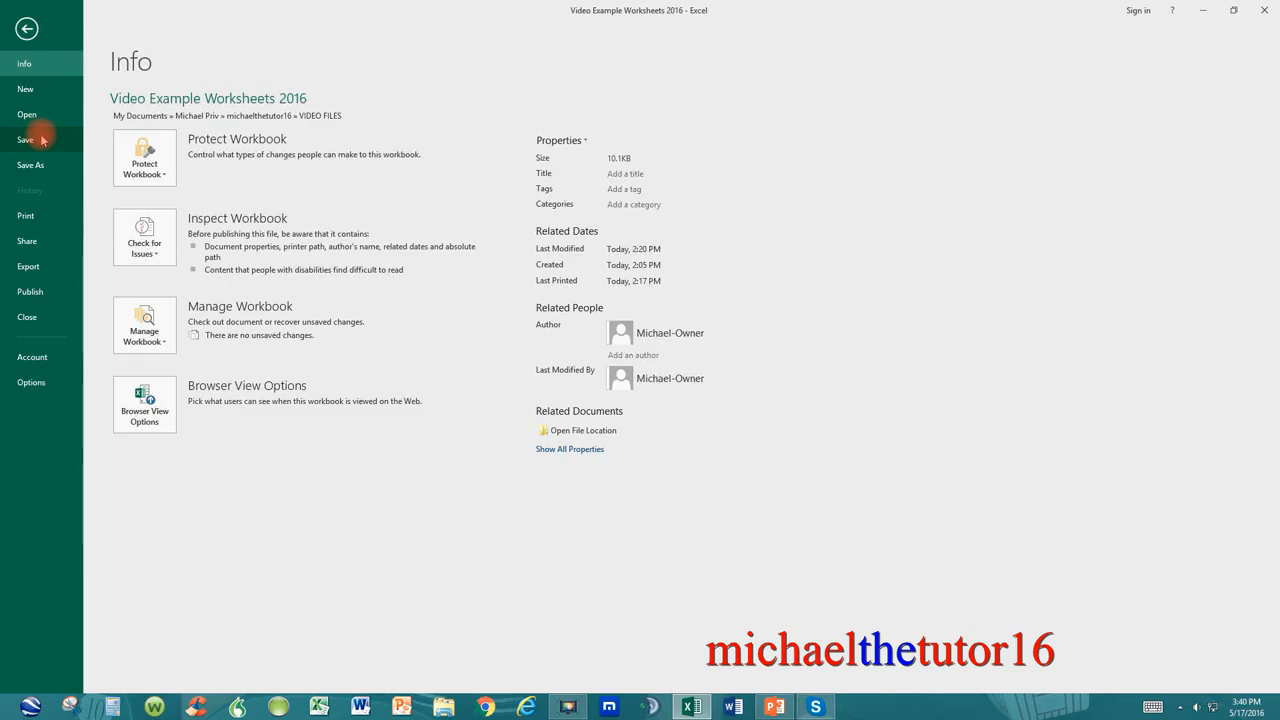
mouse_move(32, 164)
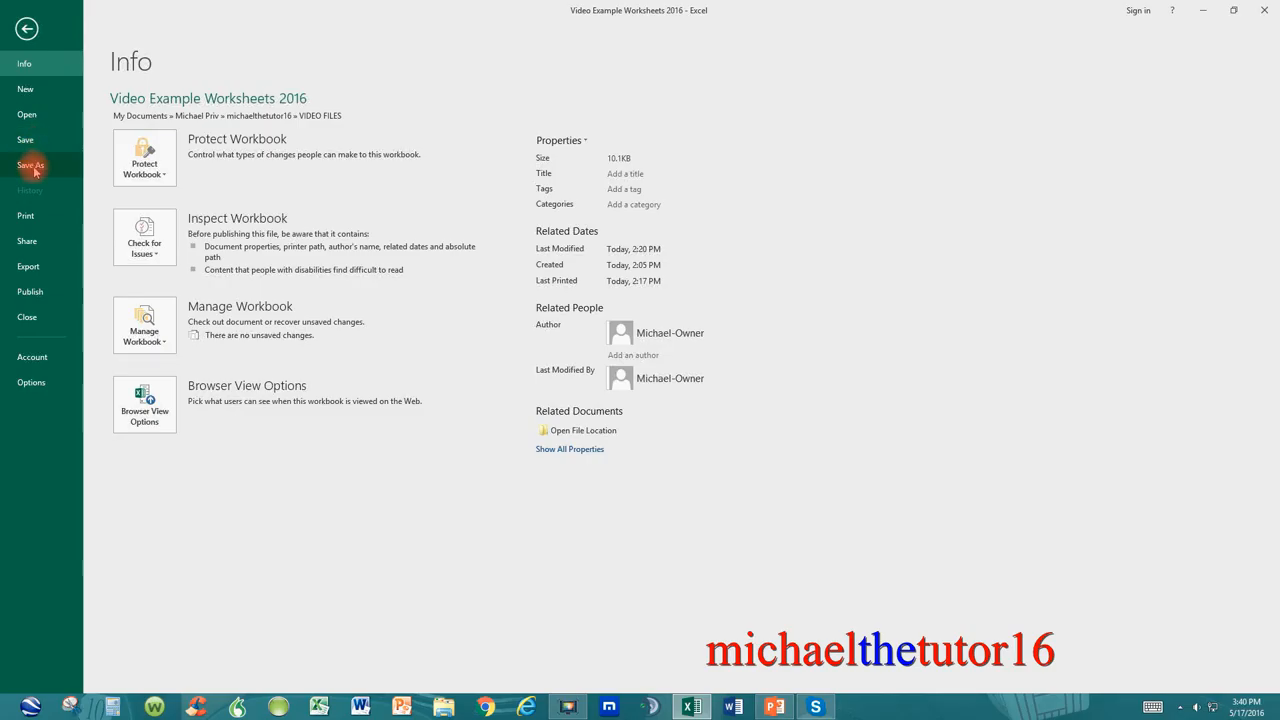
- Bring up the Save As dialog targeting the Desktop folder
left_click(32, 164)
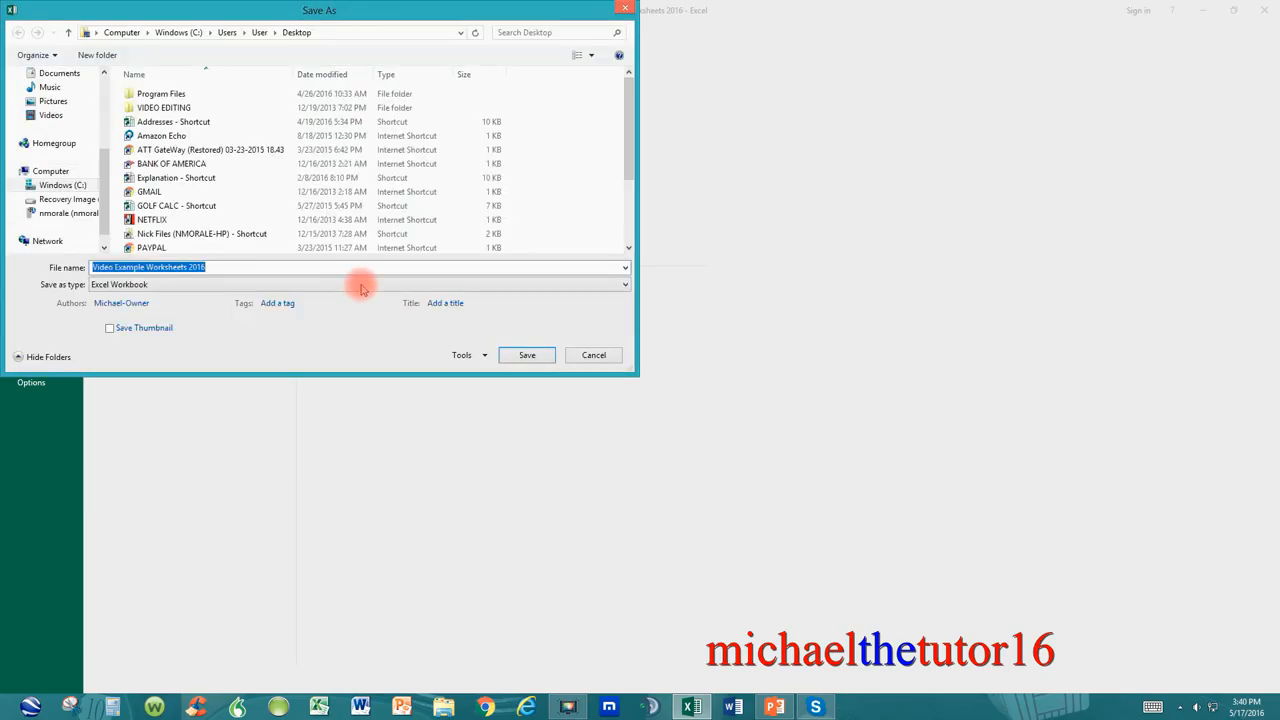
mouse_move(396, 16)
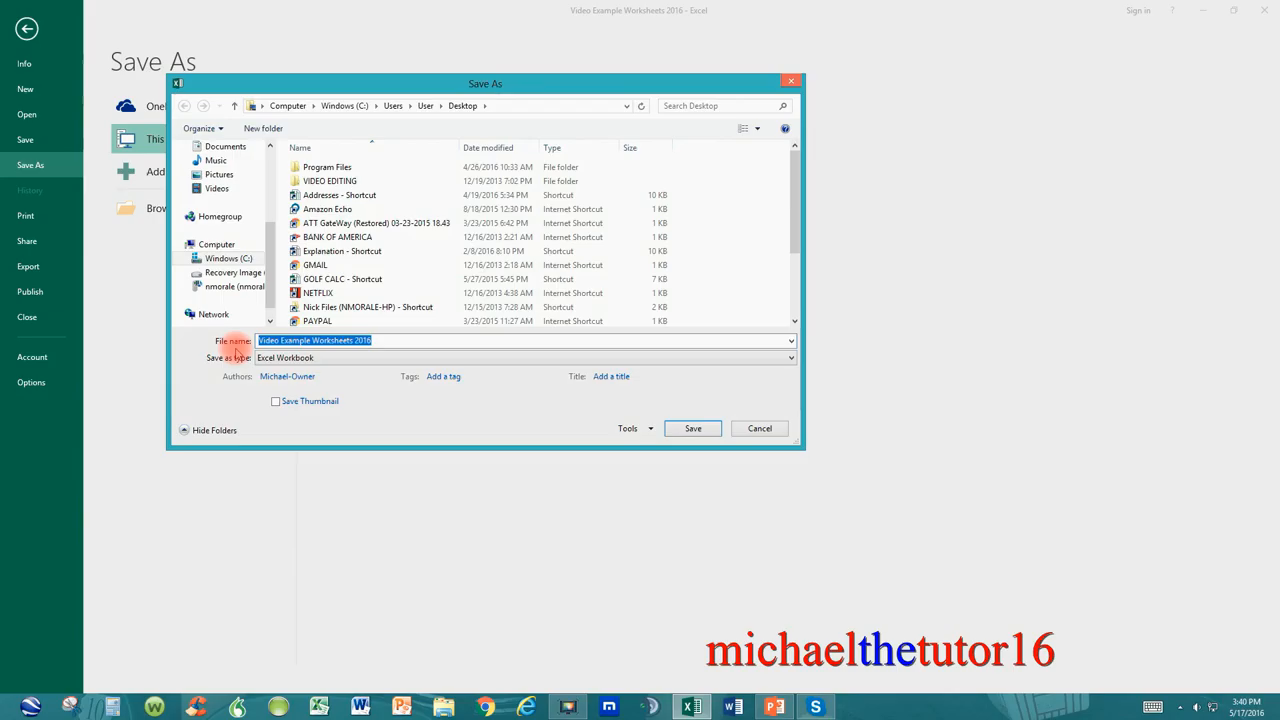
mouse_move(220, 376)
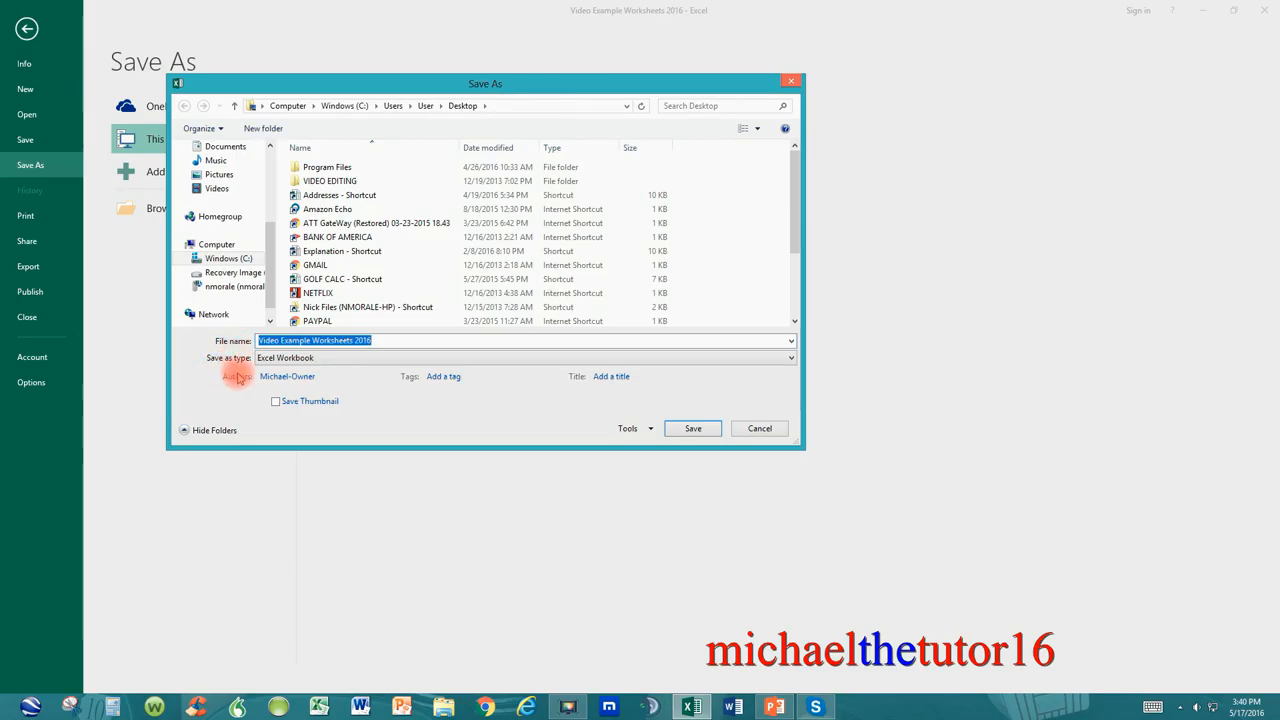
- Save the workbook to the Desktop as a PDF that opens after publishing
left_click(288, 376)
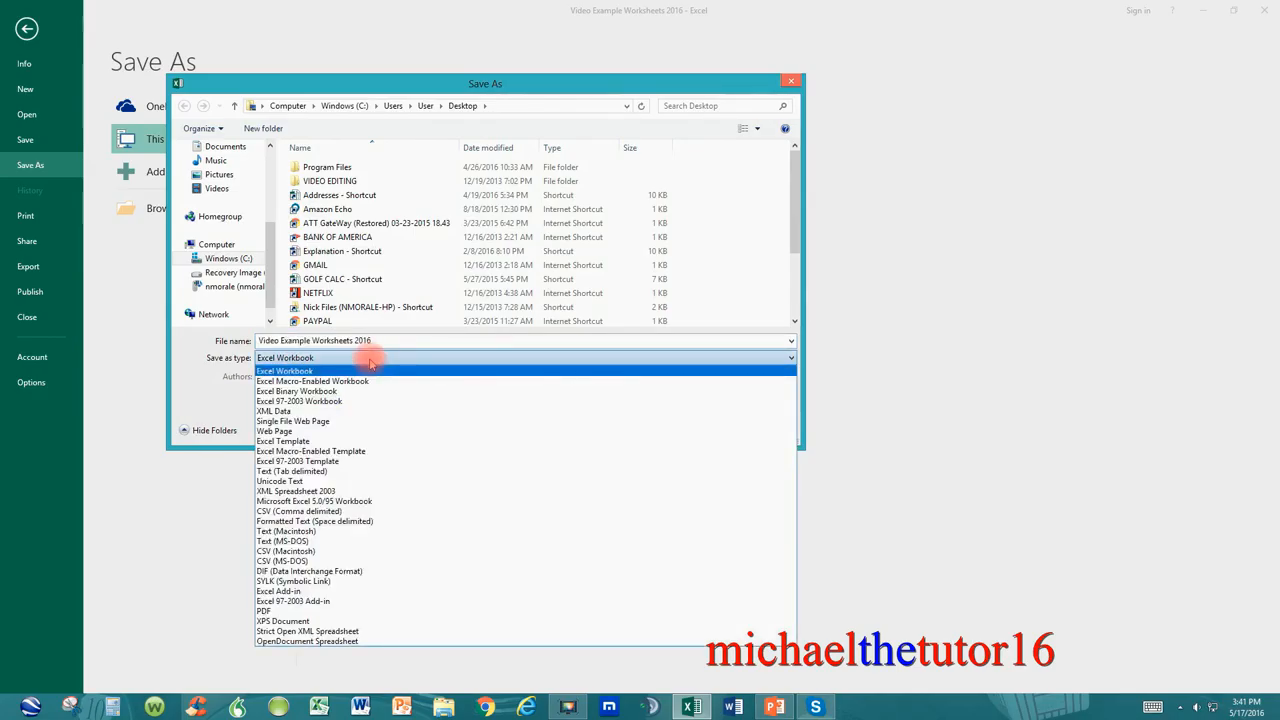
mouse_move(336, 442)
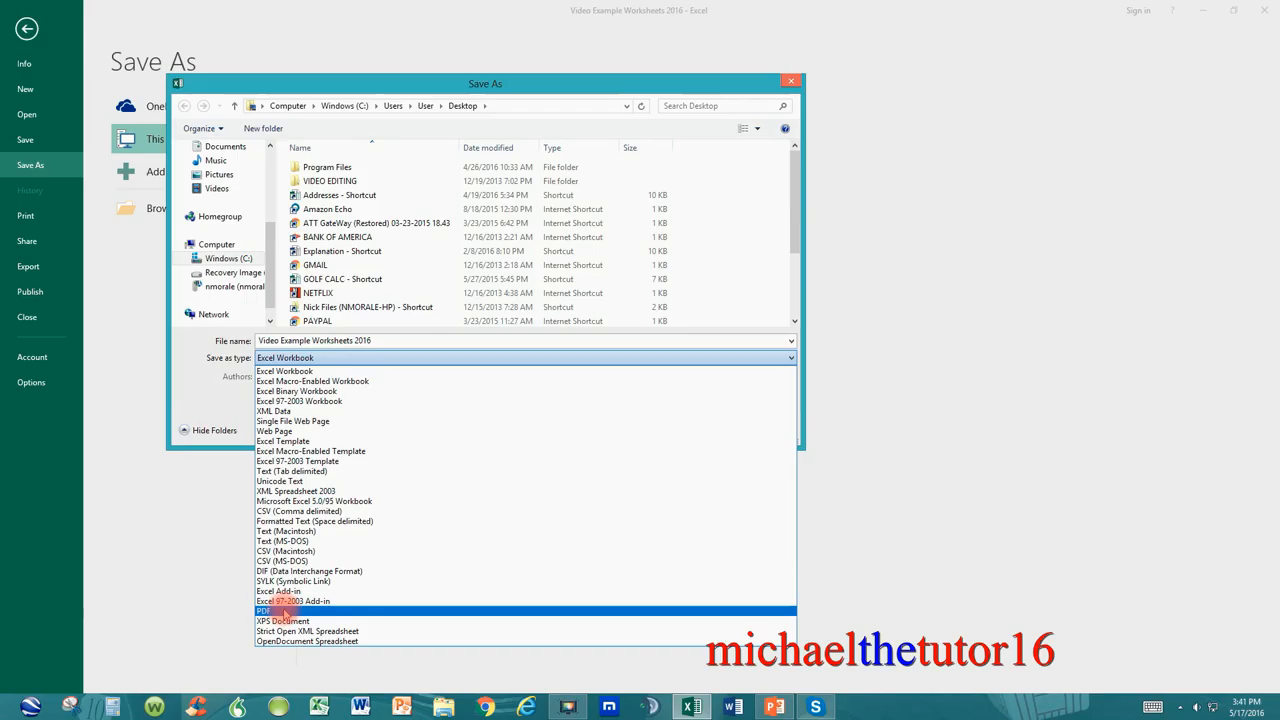
left_click(264, 612)
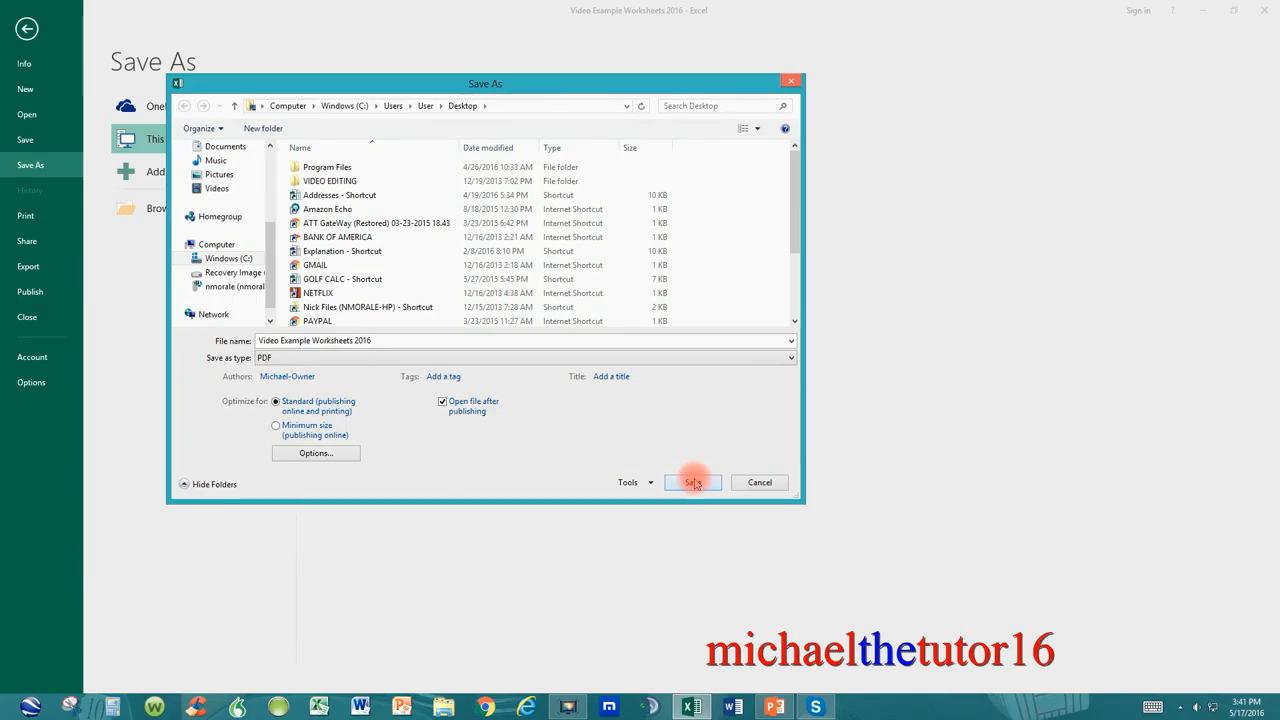
left_click(692, 482)
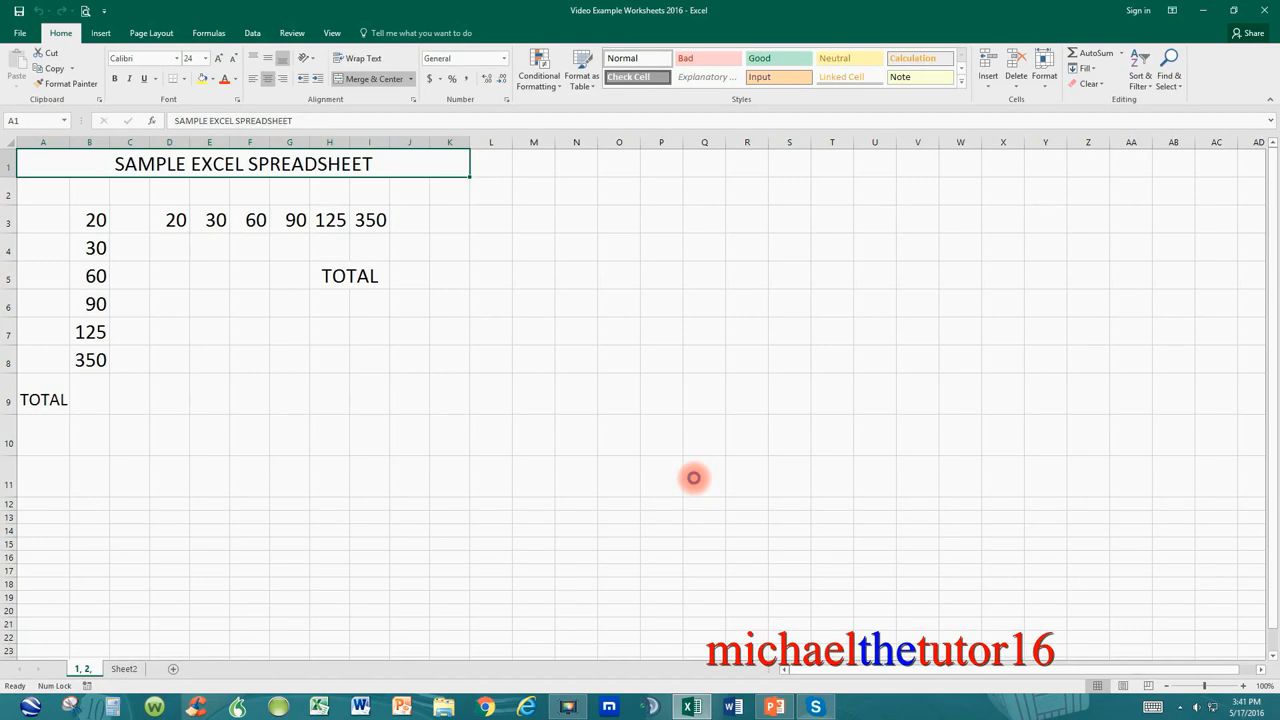
- Review the published PDF's sample spreadsheet numbers and TOTAL labels in Acrobat Reader
left_click(856, 708)
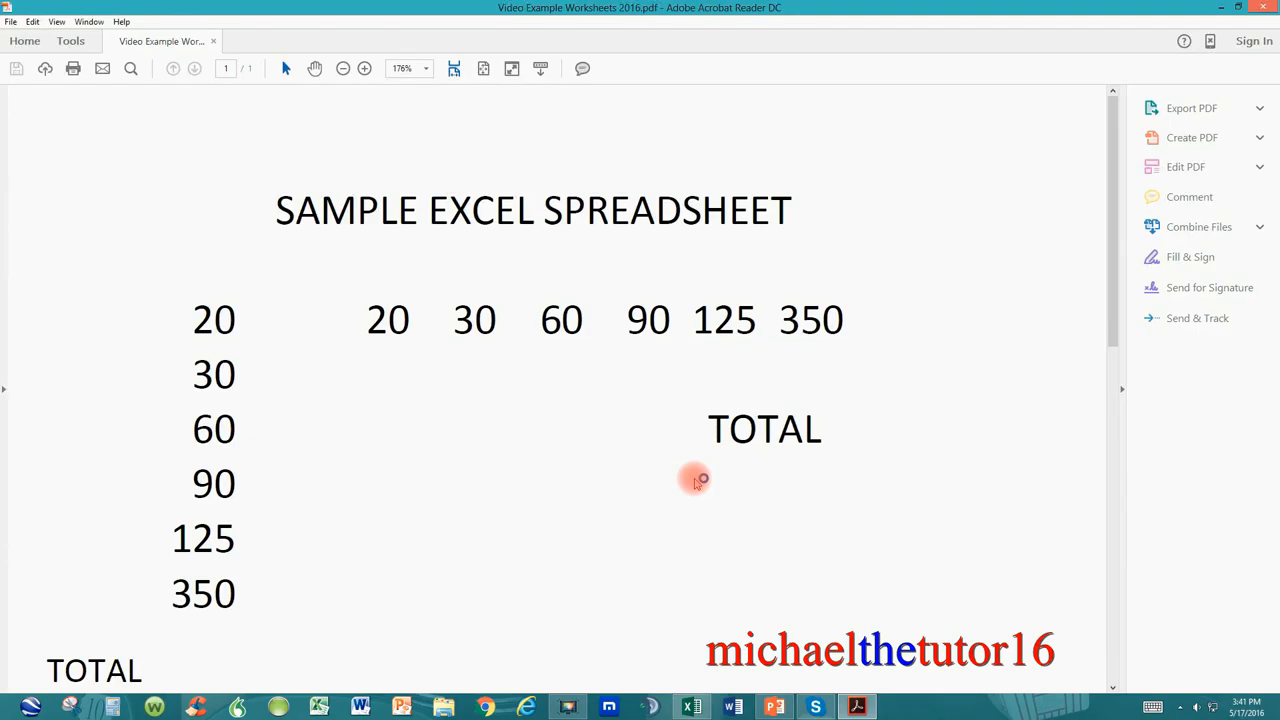
mouse_move(750, 318)
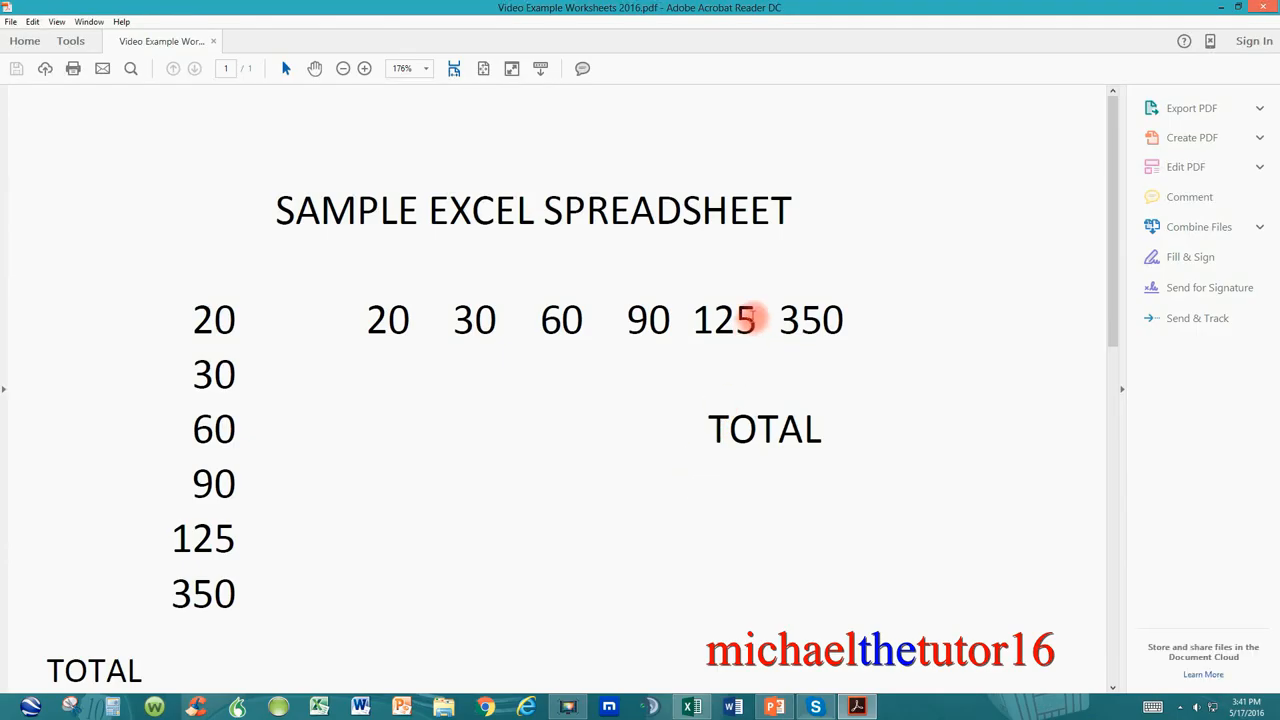
mouse_move(768, 280)
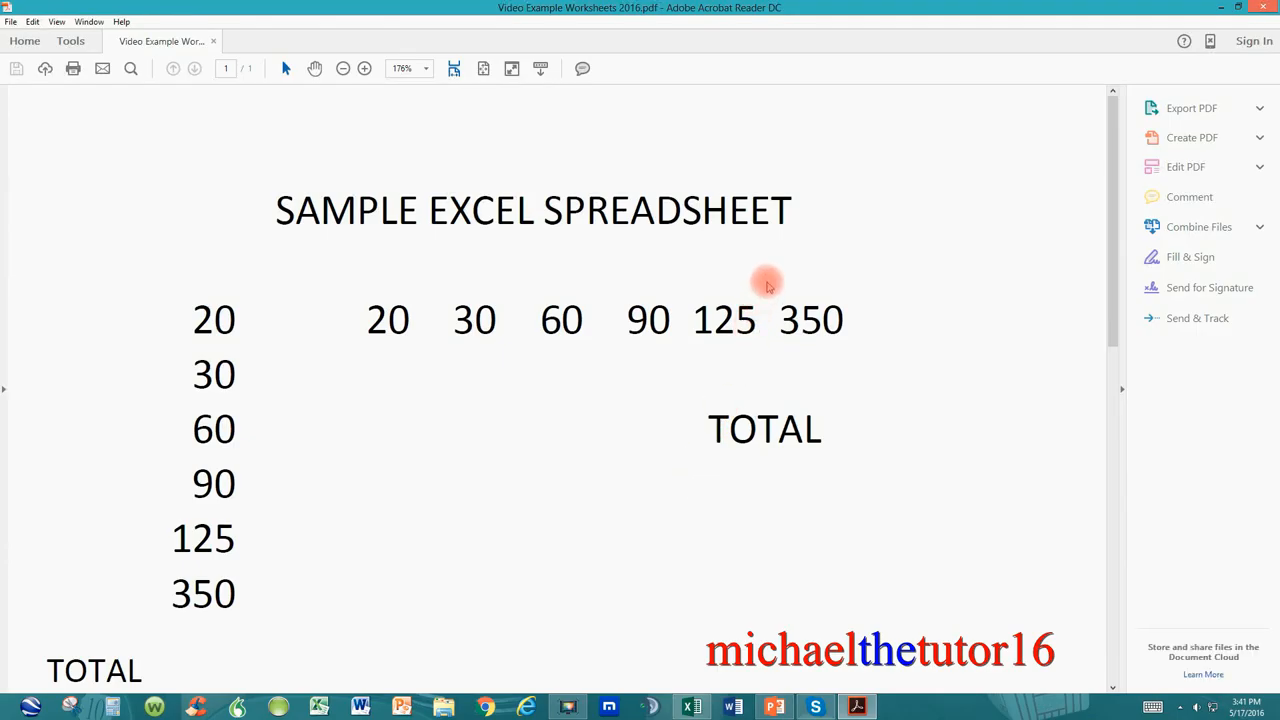
mouse_move(728, 276)
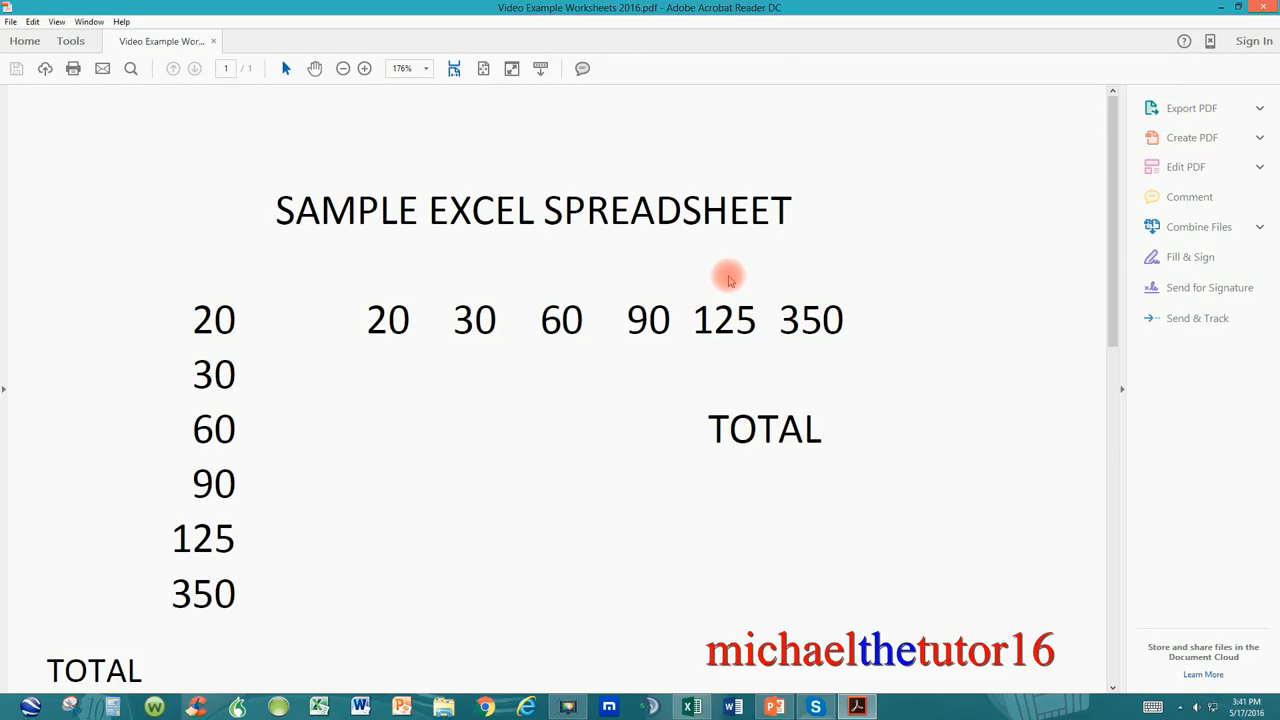